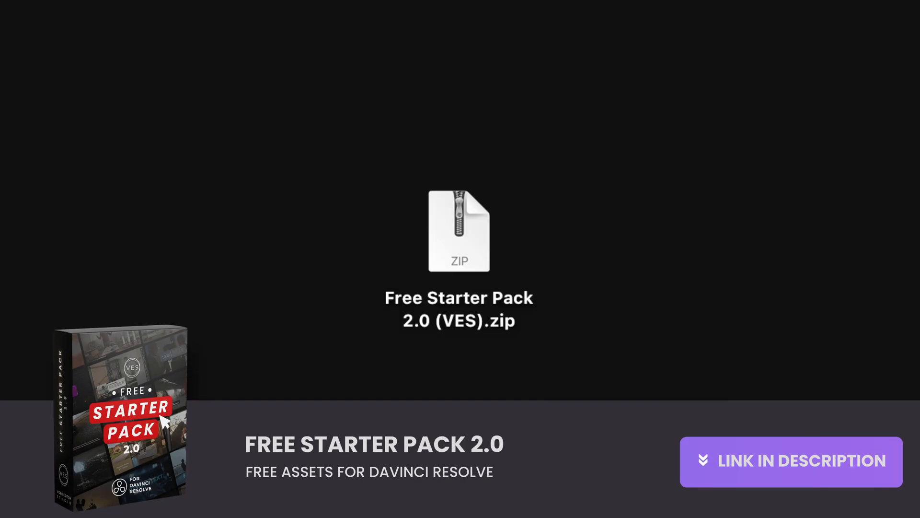
- Extract Free Starter Pack 2.0 (VES).zip in Finder and reveal its Font folder, .DRFX bundle and PDFs
{"action": "double_click", "coordinate": [460, 231]}
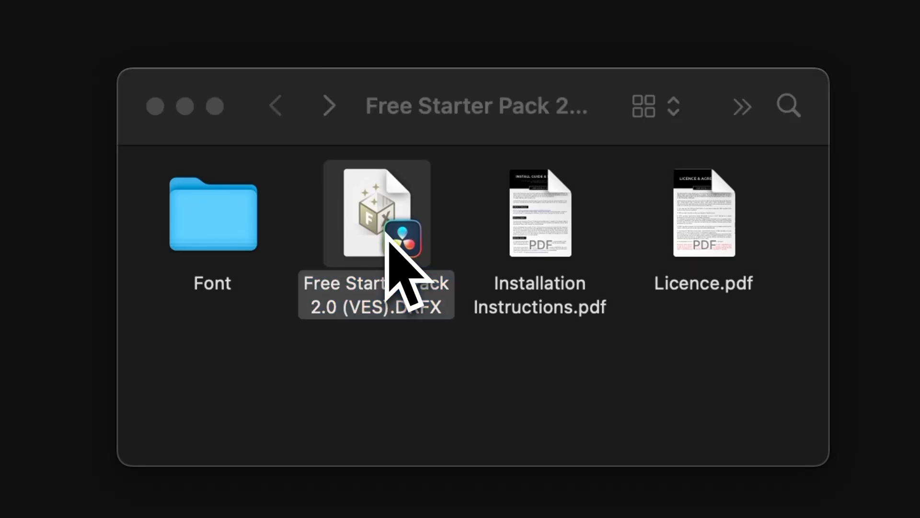
- Install the .DRFX template bundle so Video Editor Studio appears under Titles
{"action": "double_click", "coordinate": [376, 214]}
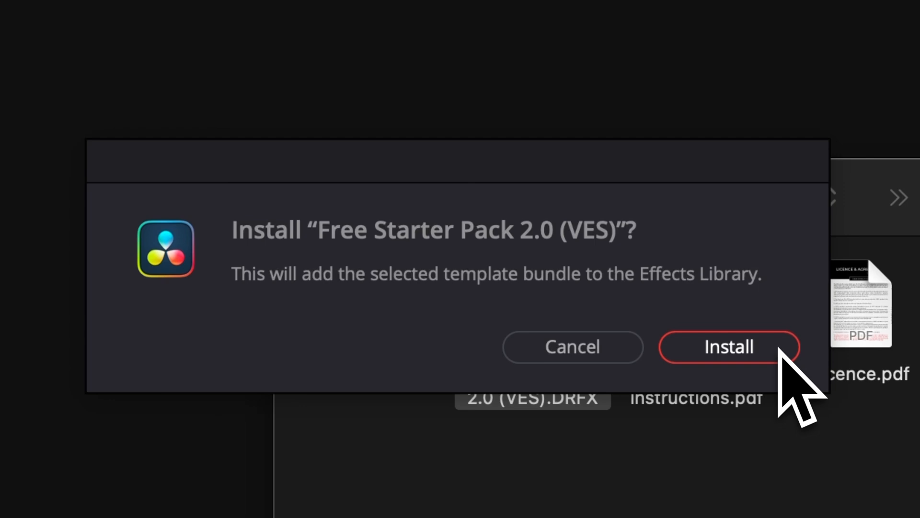
{"action": "left_click", "coordinate": [728, 347]}
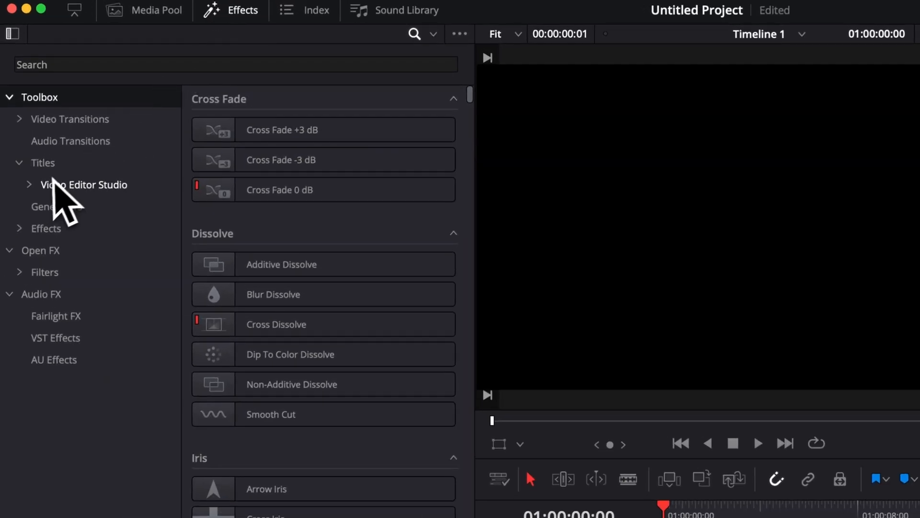
- Place Logo & Text Background from Free Starter Pack 2.0 on V1 and extend it to about 13 seconds
{"action": "left_click", "coordinate": [83, 184]}
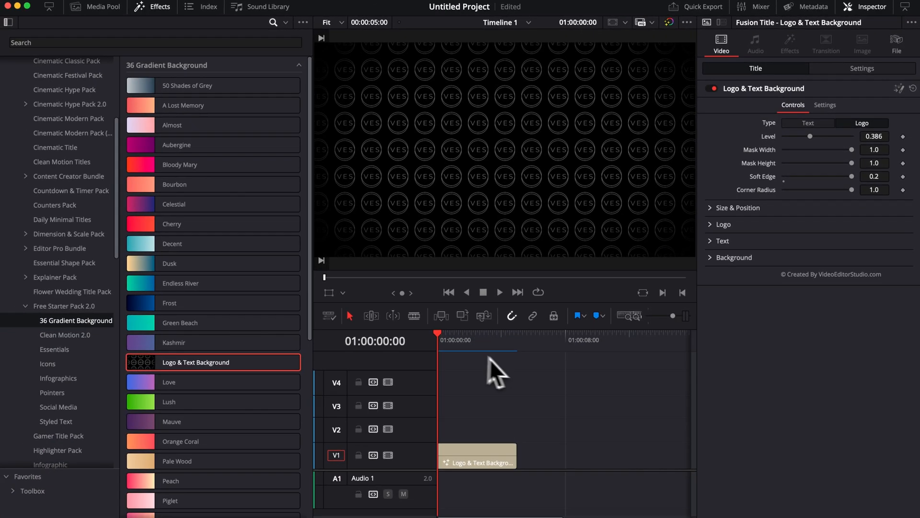
{"action": "left_click_drag", "start_coordinate": [514, 457], "coordinate": [567, 464]}
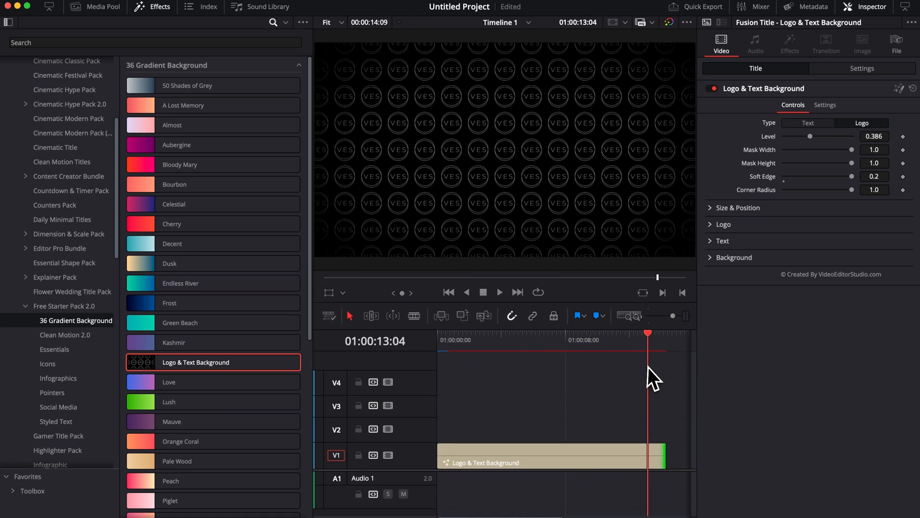
{"action": "mouse_move", "coordinate": [462, 144]}
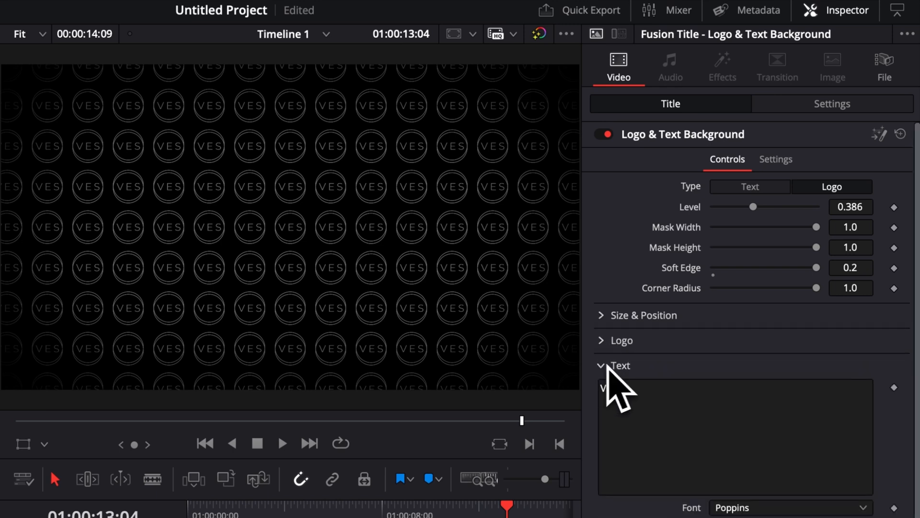
- Switch the pattern to text reading '12' at size 0.5, then set Type back to Logo
{"action": "left_click", "coordinate": [601, 365]}
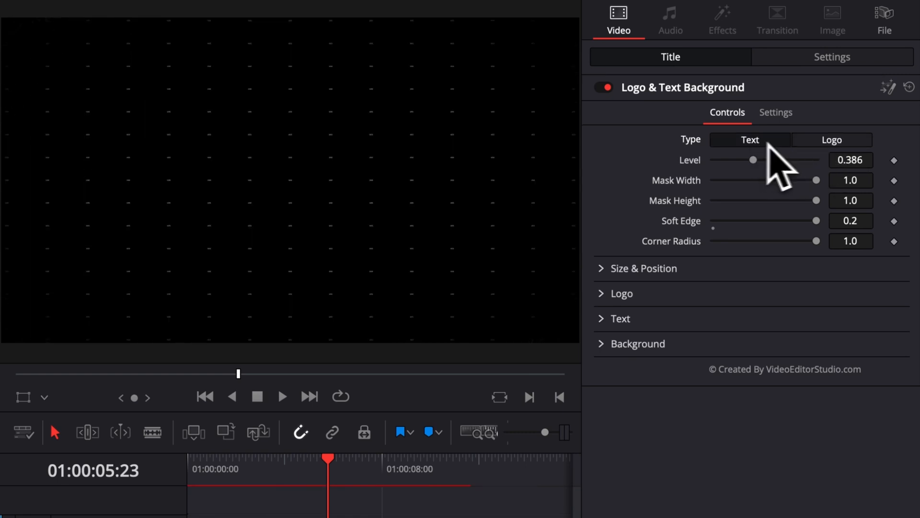
{"action": "left_click", "coordinate": [832, 140]}
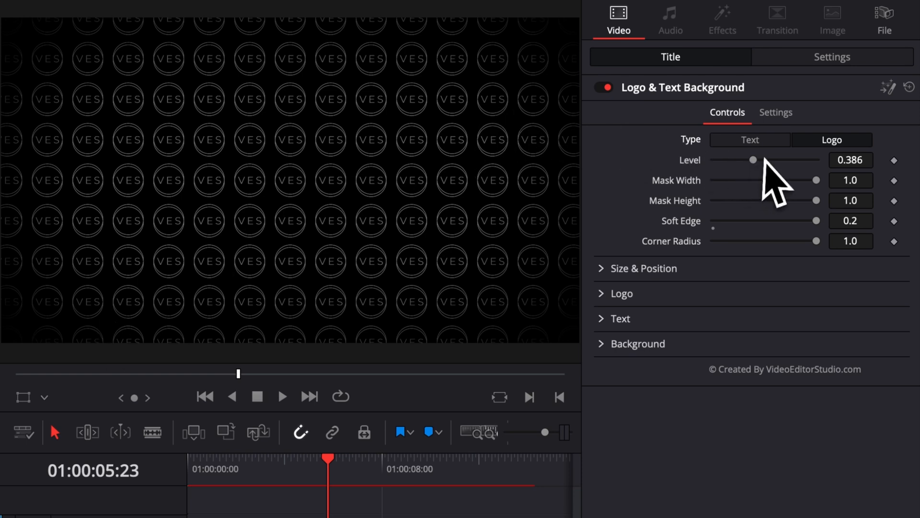
{"action": "left_click", "coordinate": [750, 140]}
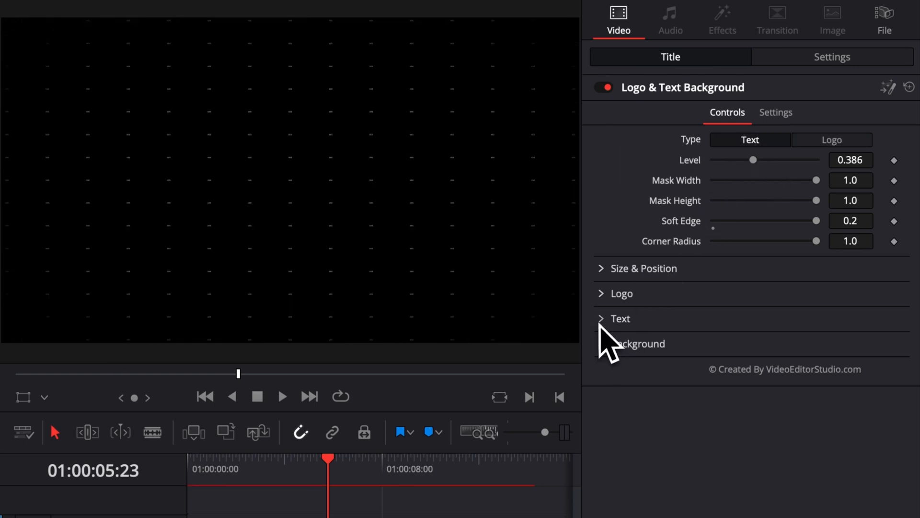
{"action": "left_click", "coordinate": [620, 318]}
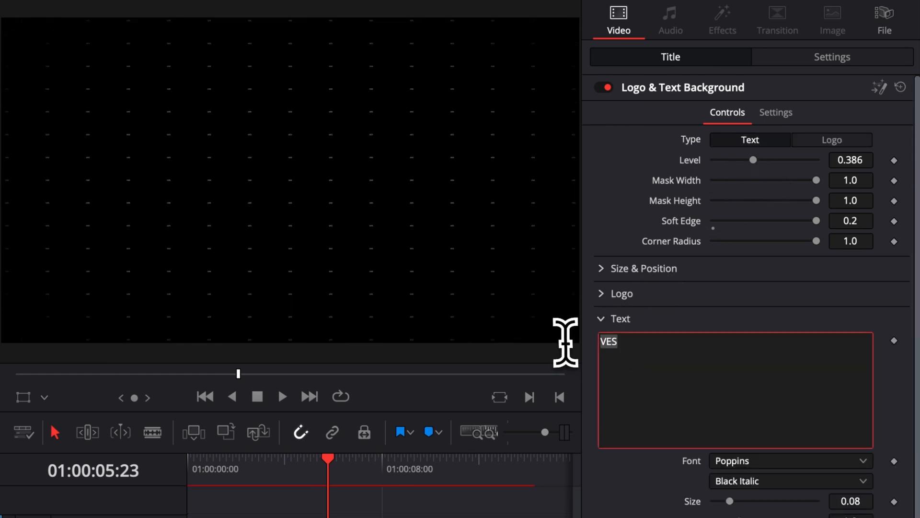
{"action": "type", "text": "fgfgfhfhfff"}
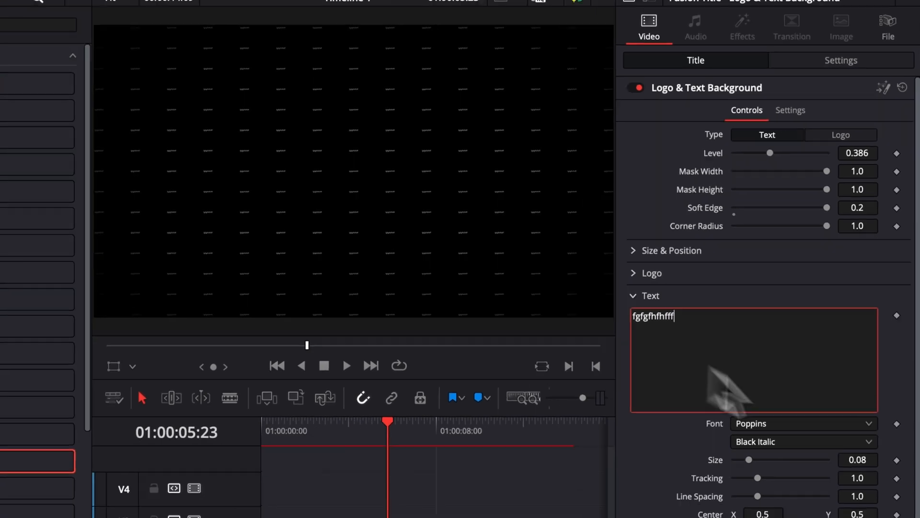
{"action": "left_click_drag", "start_coordinate": [757, 459], "coordinate": [775, 393]}
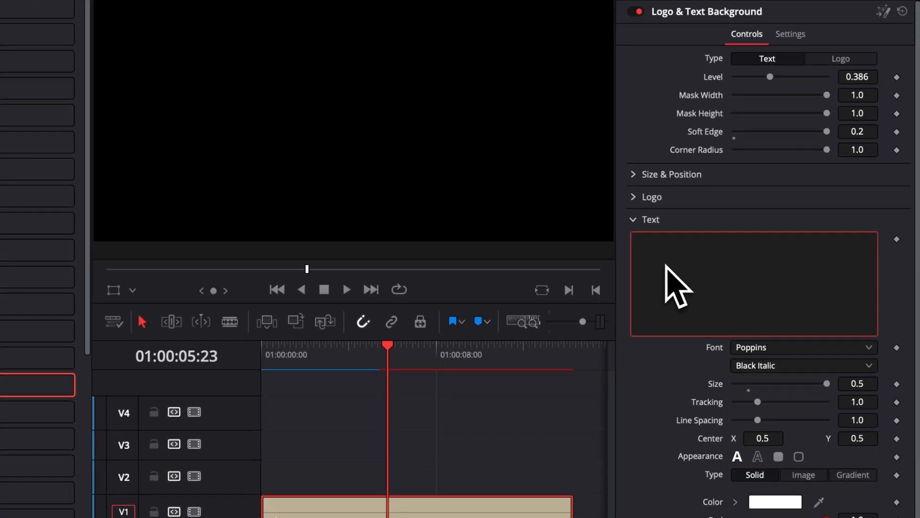
{"action": "type", "text": "O"}
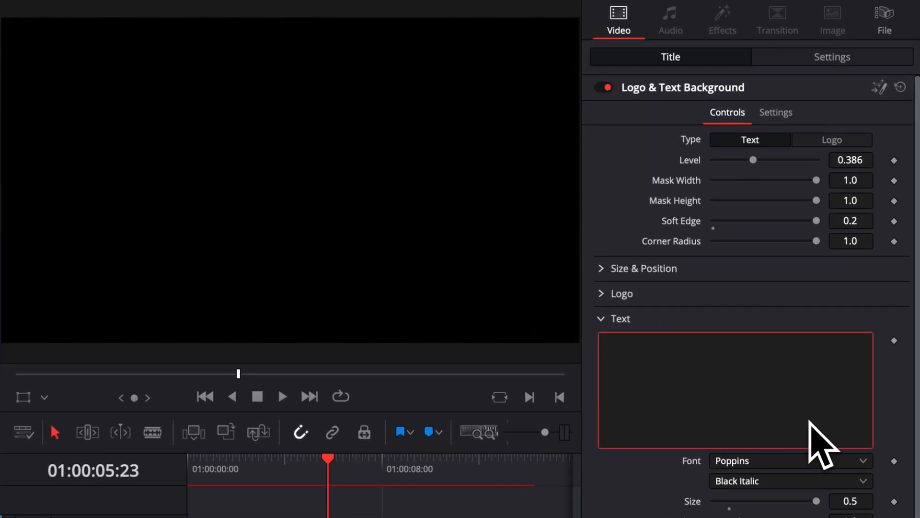
{"action": "type", "text": "12"}
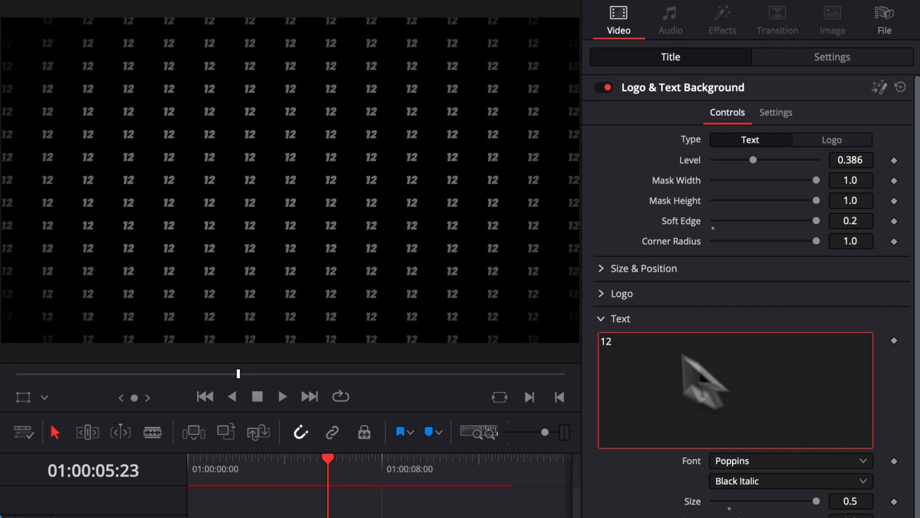
{"action": "mouse_move", "coordinate": [185, 138]}
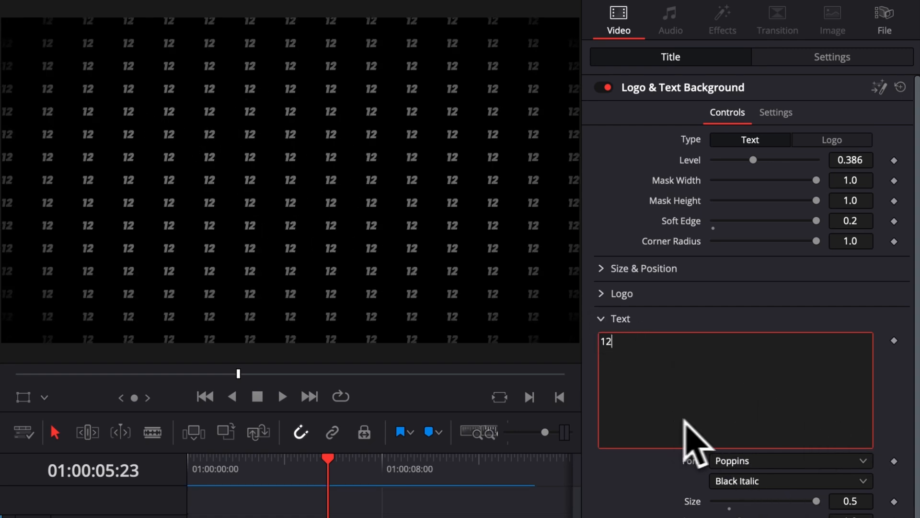
{"action": "left_click", "coordinate": [831, 140]}
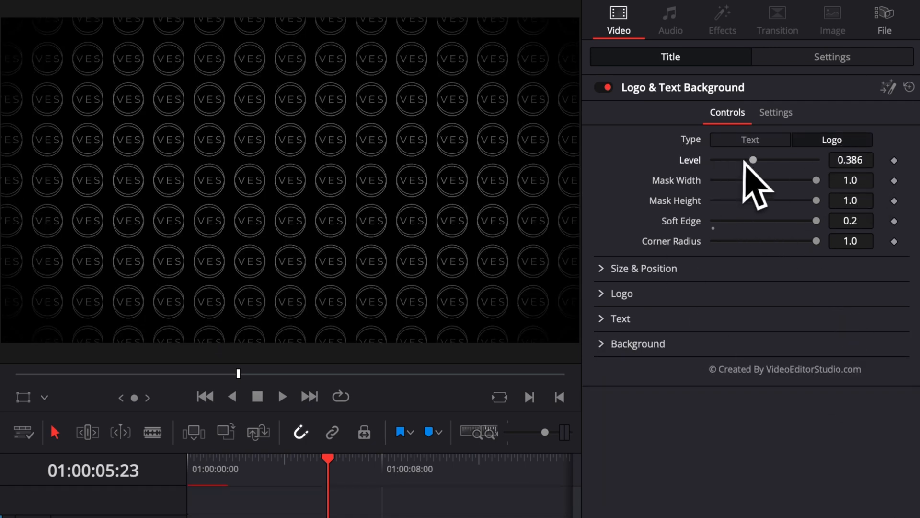
- Try logo level, mask corner radius, soft edge and height values, returning each to its original setting
{"action": "left_click_drag", "start_coordinate": [753, 160], "coordinate": [807, 160]}
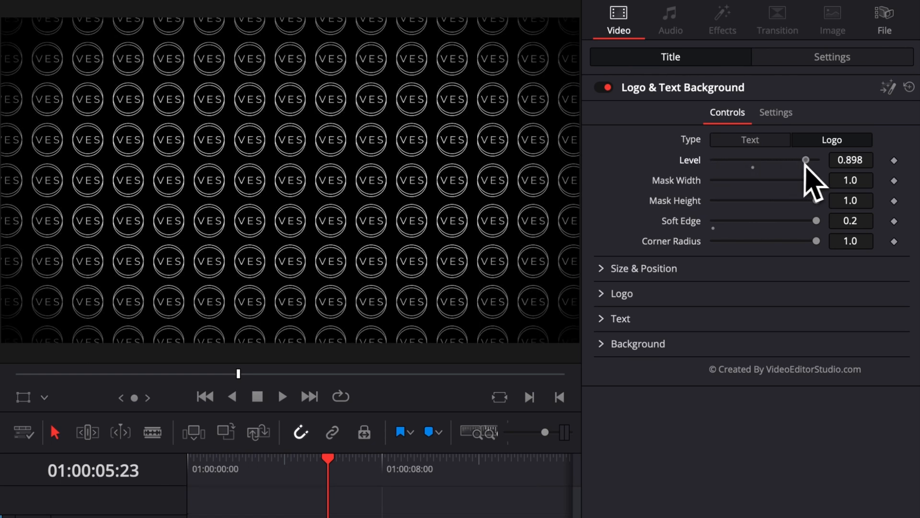
{"action": "left_click_drag", "start_coordinate": [801, 159], "coordinate": [754, 159]}
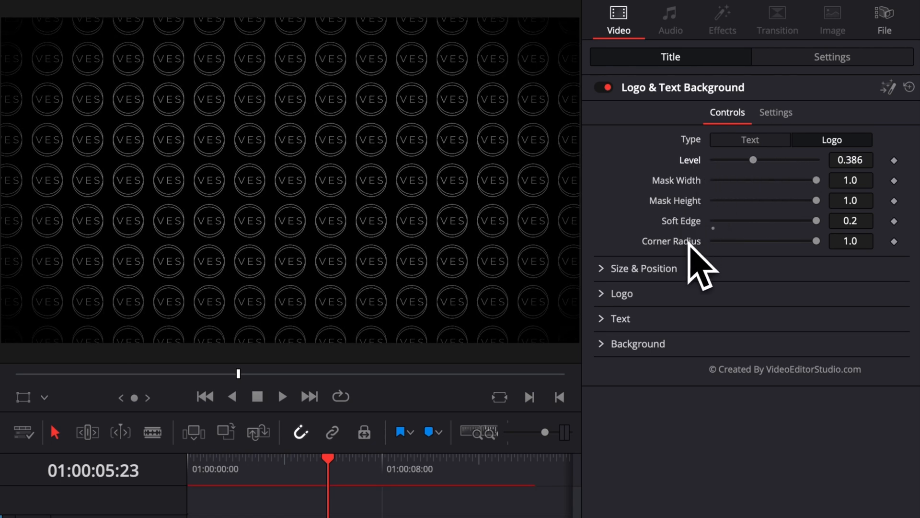
{"action": "mouse_move", "coordinate": [404, 99]}
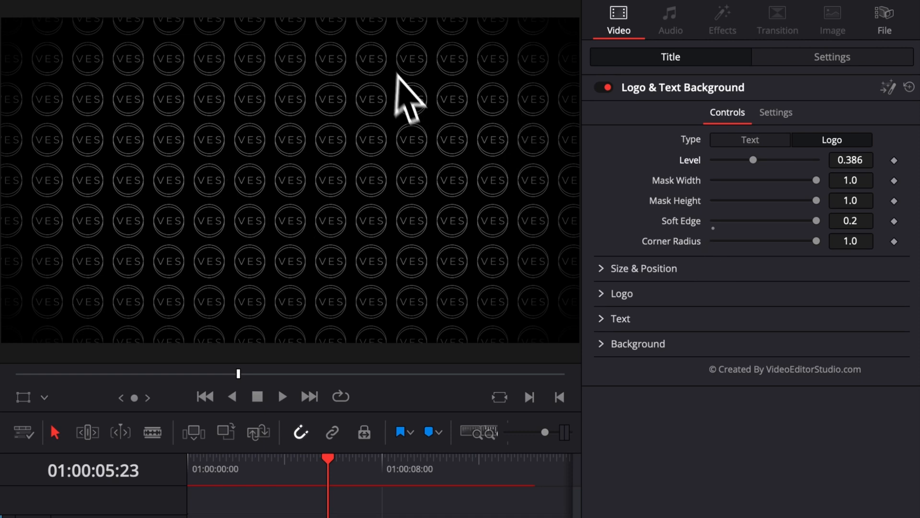
{"action": "left_click_drag", "start_coordinate": [815, 241], "coordinate": [714, 241]}
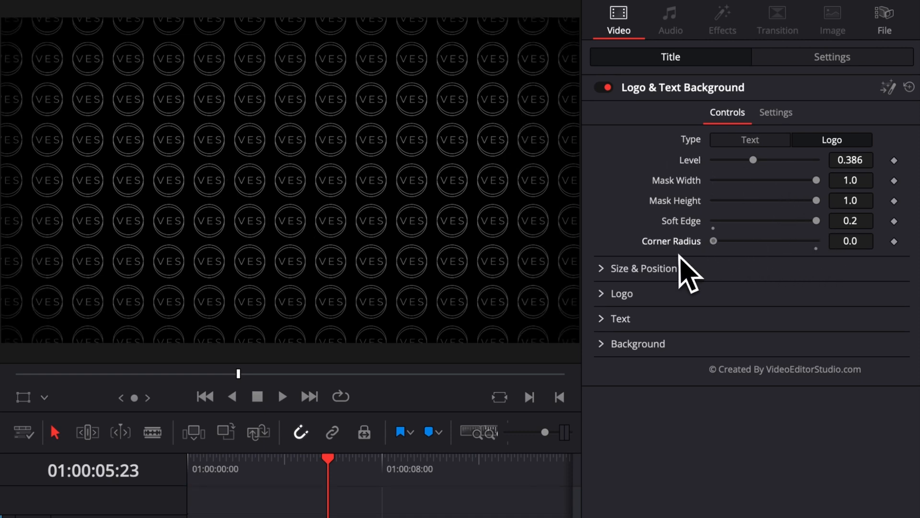
{"action": "left_click_drag", "start_coordinate": [714, 241], "coordinate": [815, 241]}
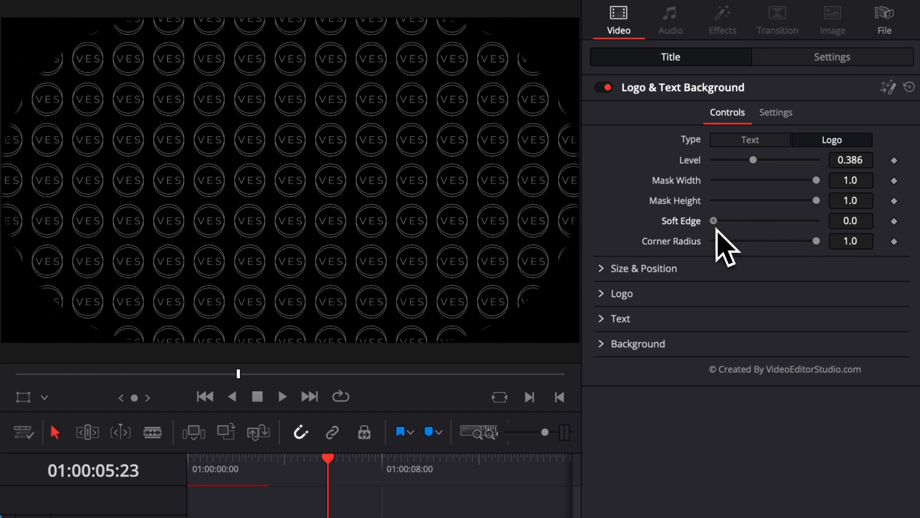
{"action": "left_click_drag", "start_coordinate": [714, 220], "coordinate": [746, 221]}
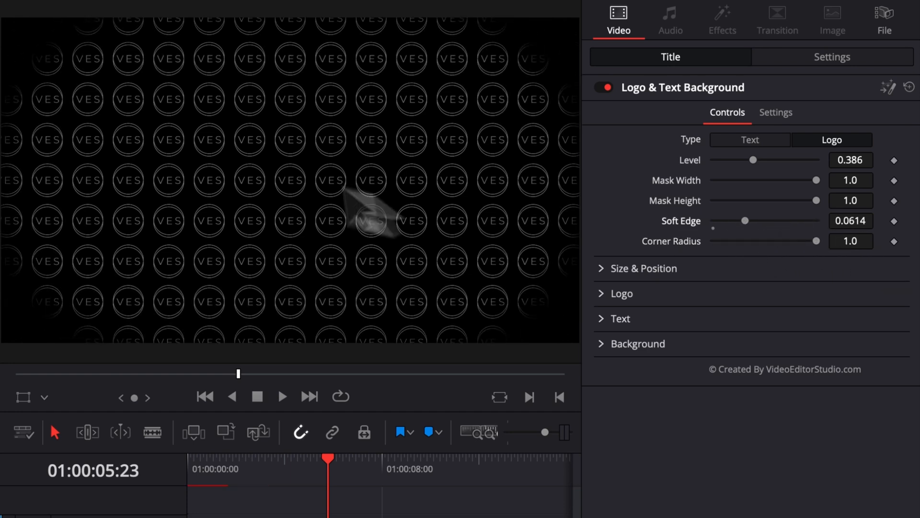
{"action": "left_click_drag", "start_coordinate": [746, 221], "coordinate": [813, 221]}
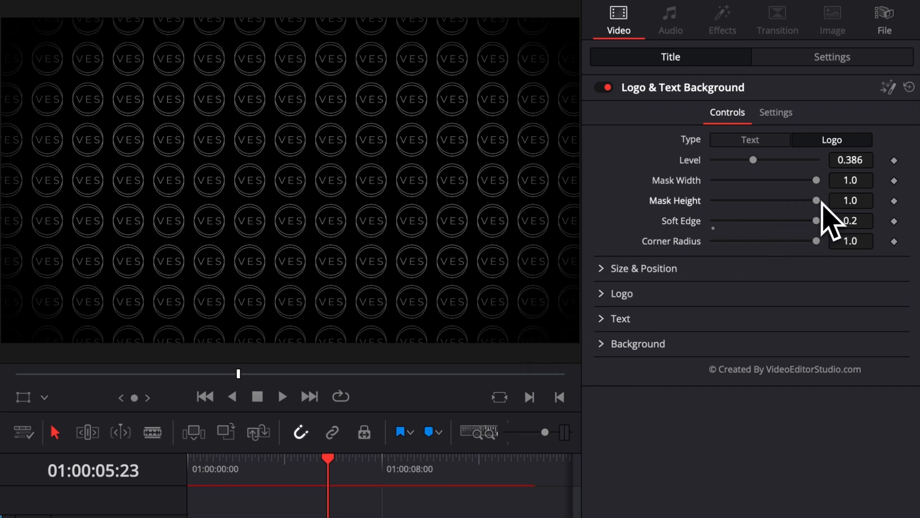
{"action": "left_click_drag", "start_coordinate": [815, 200], "coordinate": [766, 201]}
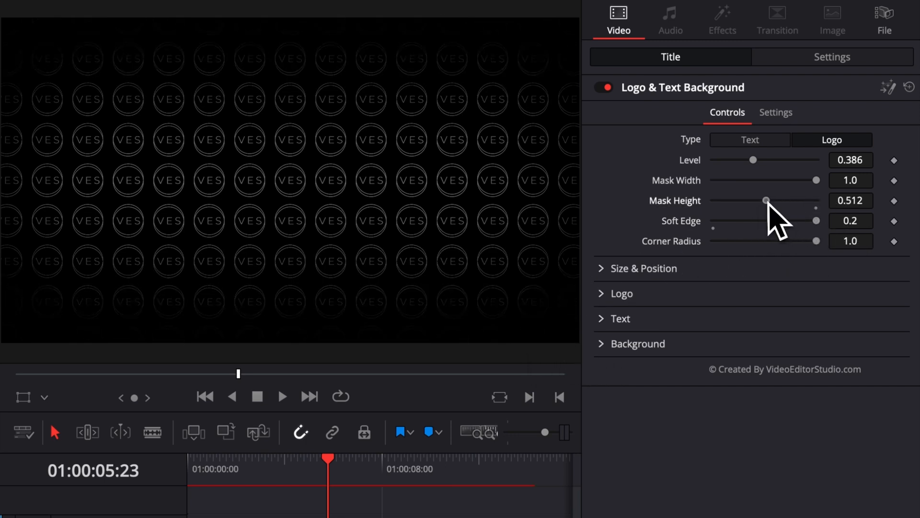
{"action": "left_click_drag", "start_coordinate": [815, 180], "coordinate": [786, 180]}
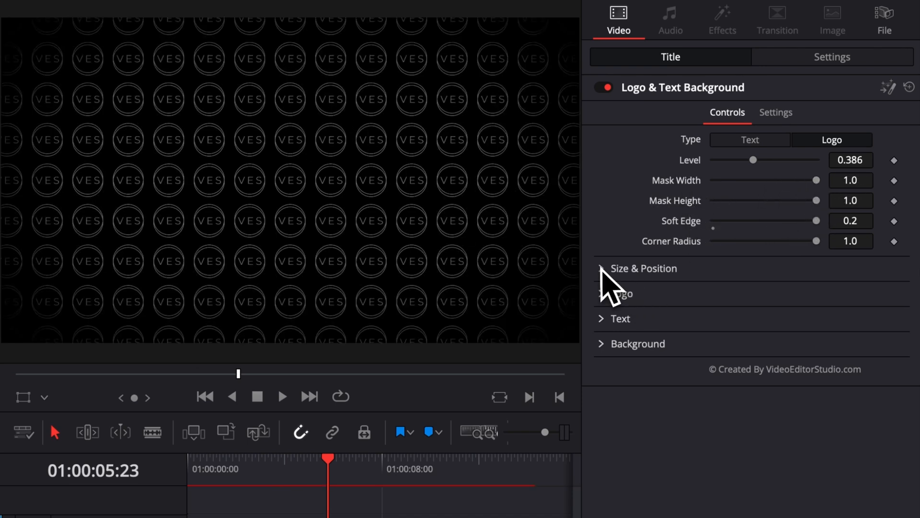
- Set Inner Size to 0.95, test Global Size values, and enter Inner Center X 0.136
{"action": "left_click", "coordinate": [601, 268]}
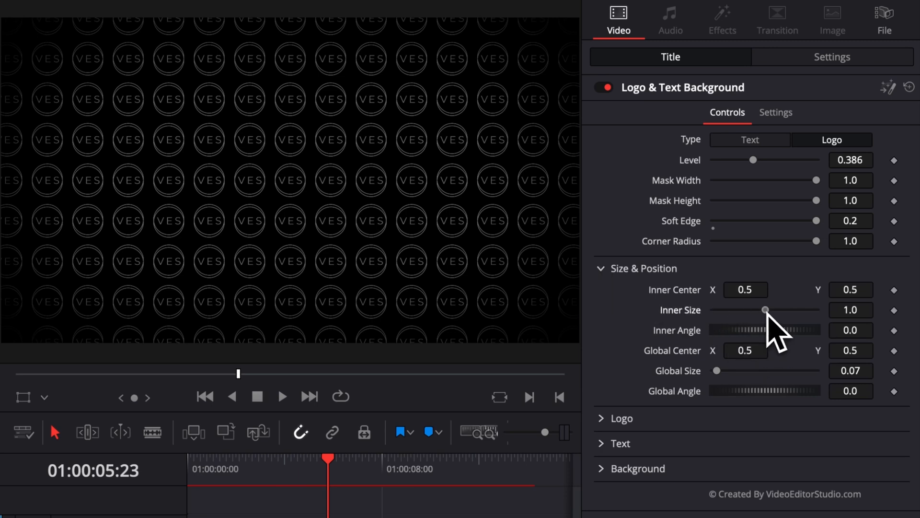
{"action": "left_click_drag", "start_coordinate": [765, 309], "coordinate": [731, 310]}
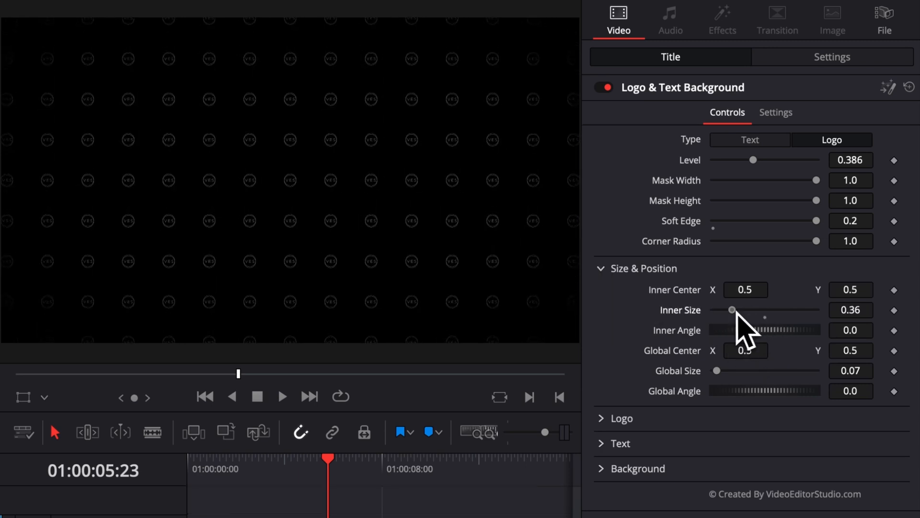
{"action": "left_click_drag", "start_coordinate": [731, 309], "coordinate": [763, 310]}
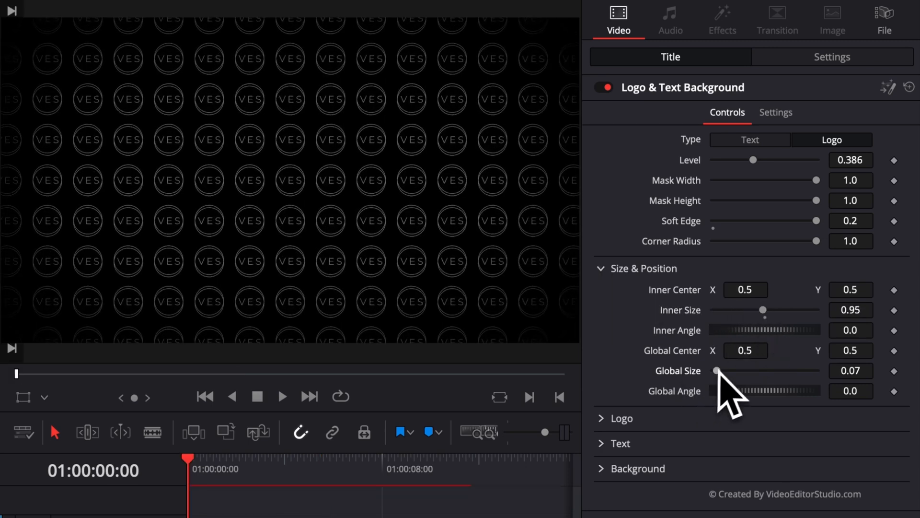
{"action": "left_click_drag", "start_coordinate": [715, 370], "coordinate": [754, 370]}
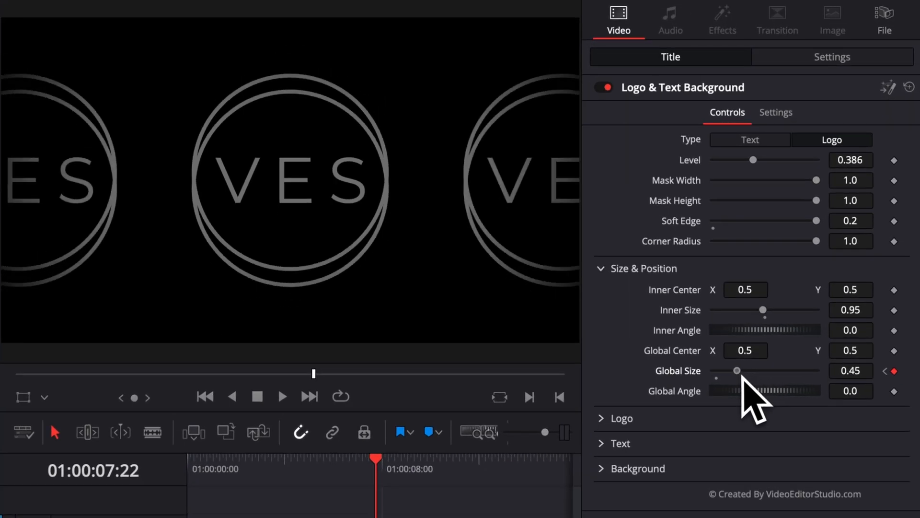
{"action": "left_click_drag", "start_coordinate": [738, 370], "coordinate": [716, 370]}
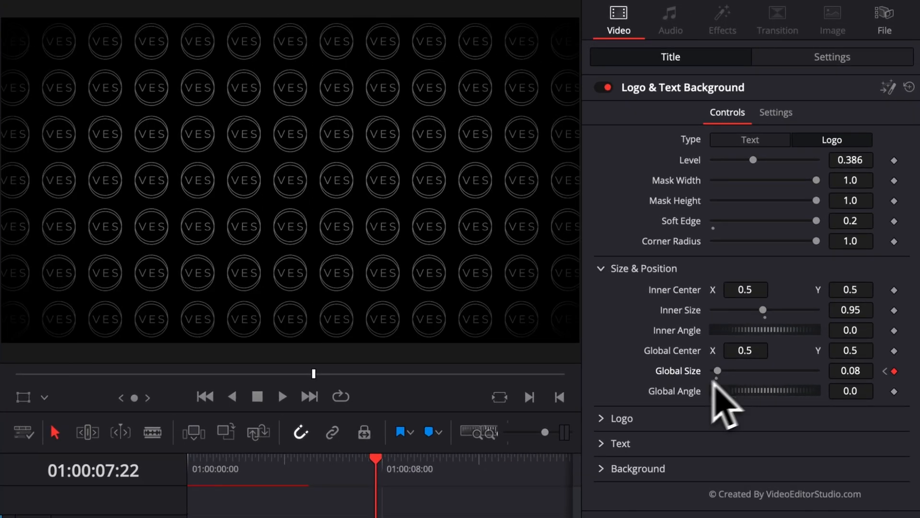
{"action": "left_click_drag", "start_coordinate": [718, 370], "coordinate": [750, 370]}
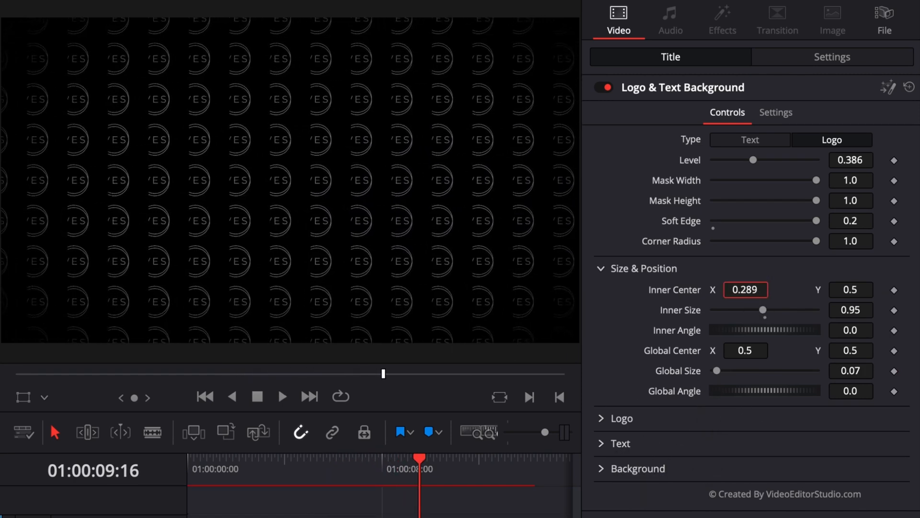
{"action": "type", "text": "0.136"}
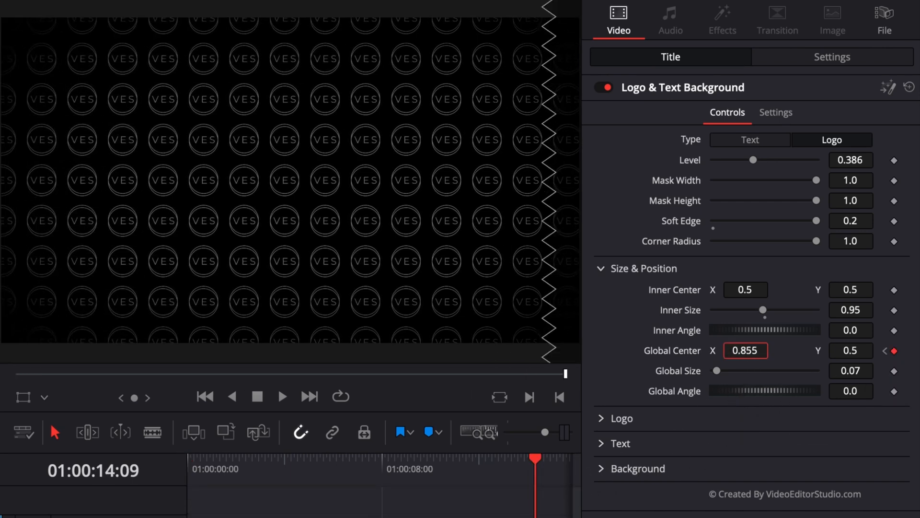
- Play the title from its first frame to preview the Global Center X pan from 0.5 to 0.855
{"action": "left_click", "coordinate": [188, 458]}
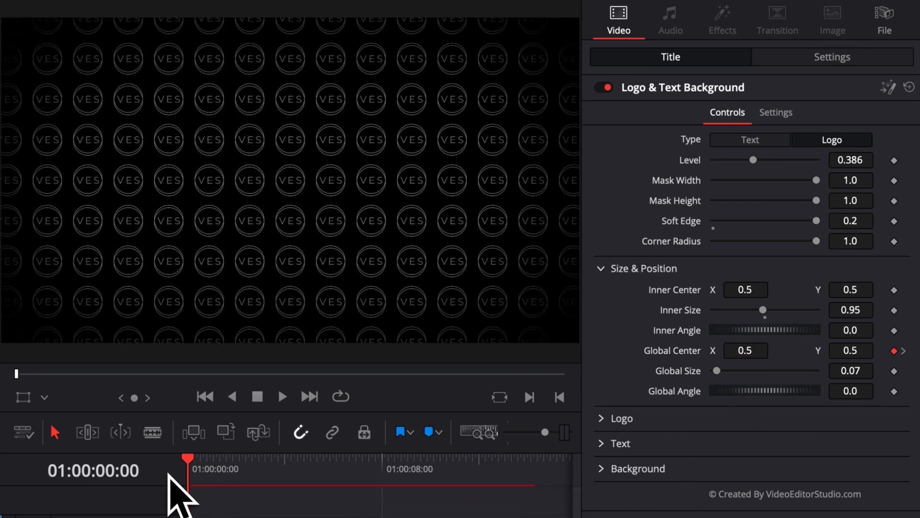
{"action": "left_click", "coordinate": [280, 396]}
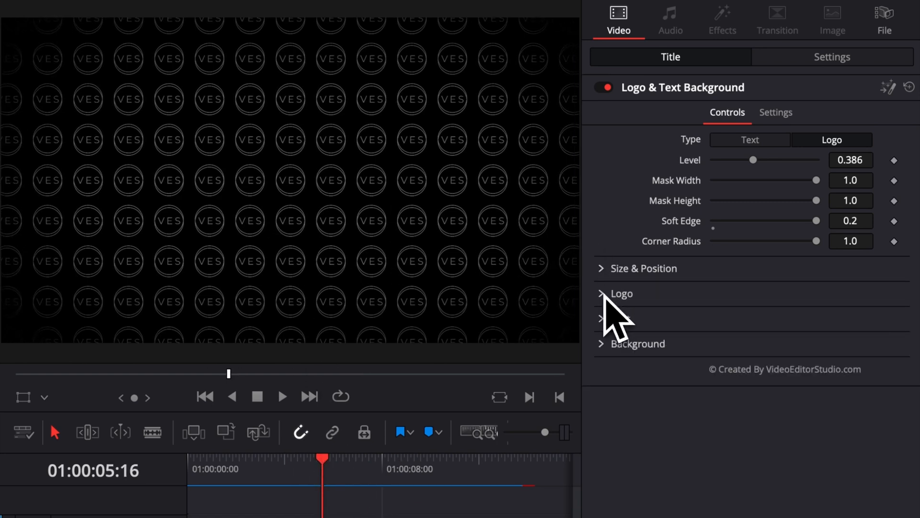
- Load the cherry blossom PNG as the logo image, raise Level to 1.0 and play it back
{"action": "left_click", "coordinate": [620, 294]}
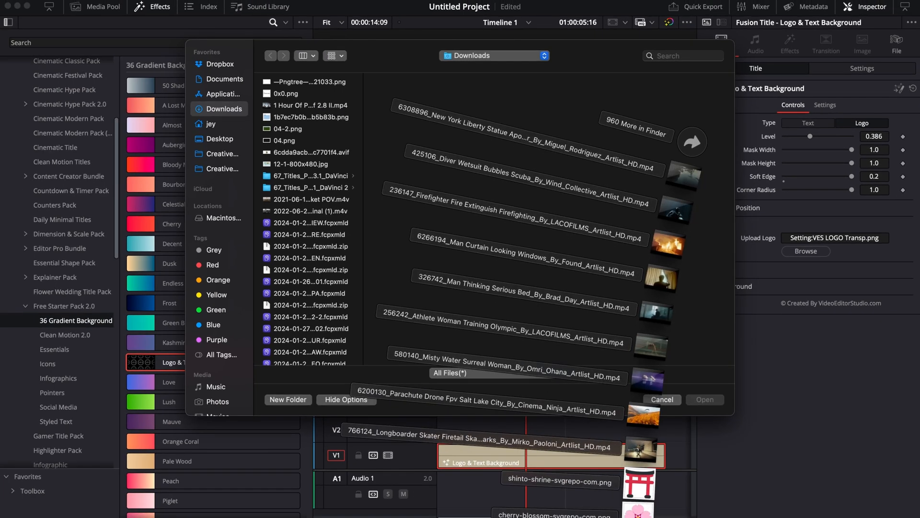
{"action": "left_click", "coordinate": [705, 399]}
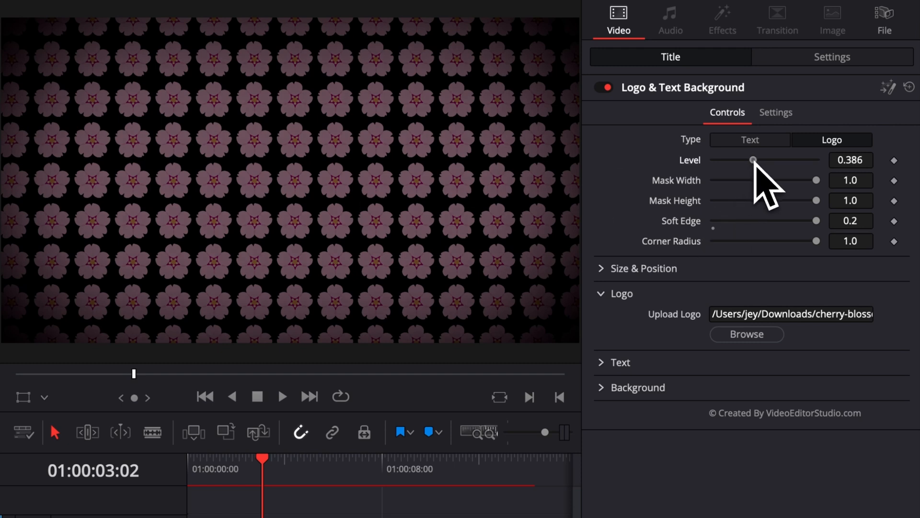
{"action": "left_click_drag", "start_coordinate": [754, 160], "coordinate": [815, 160]}
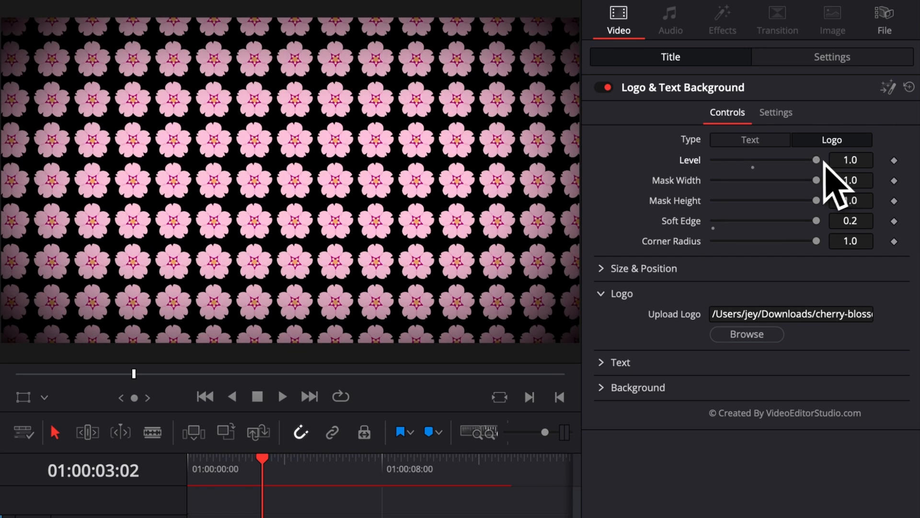
{"action": "left_click", "coordinate": [282, 396]}
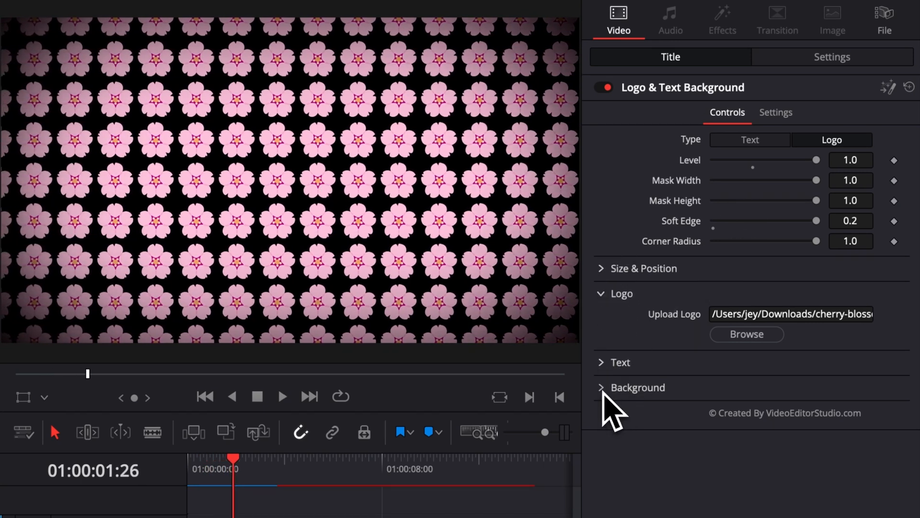
- Colour the background pink, then drop Background Opacity to 0 so the skater video shows through
{"action": "left_click", "coordinate": [636, 387]}
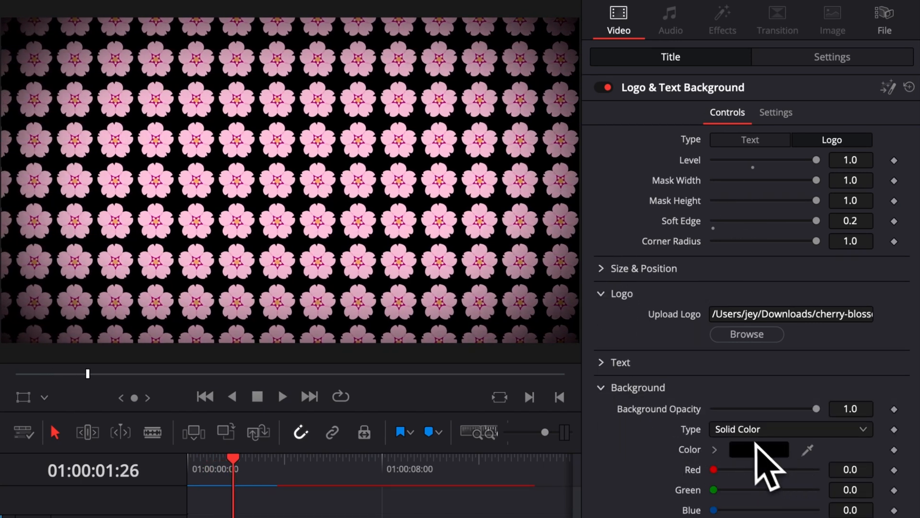
{"action": "left_click", "coordinate": [758, 450]}
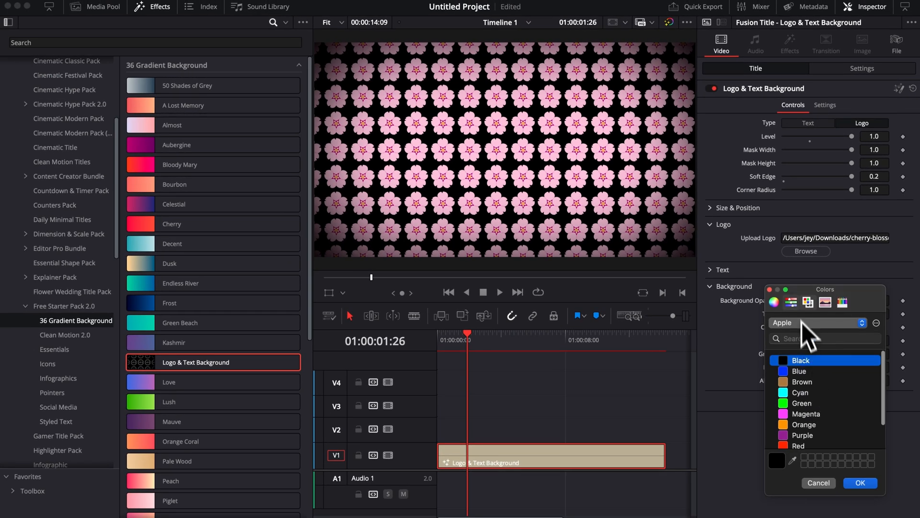
{"action": "left_click", "coordinate": [816, 323]}
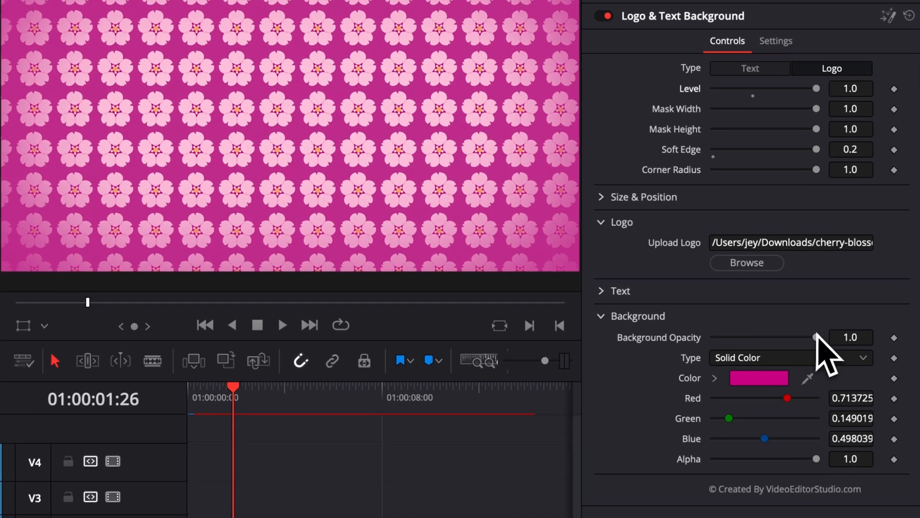
{"action": "left_click_drag", "start_coordinate": [816, 337], "coordinate": [722, 330]}
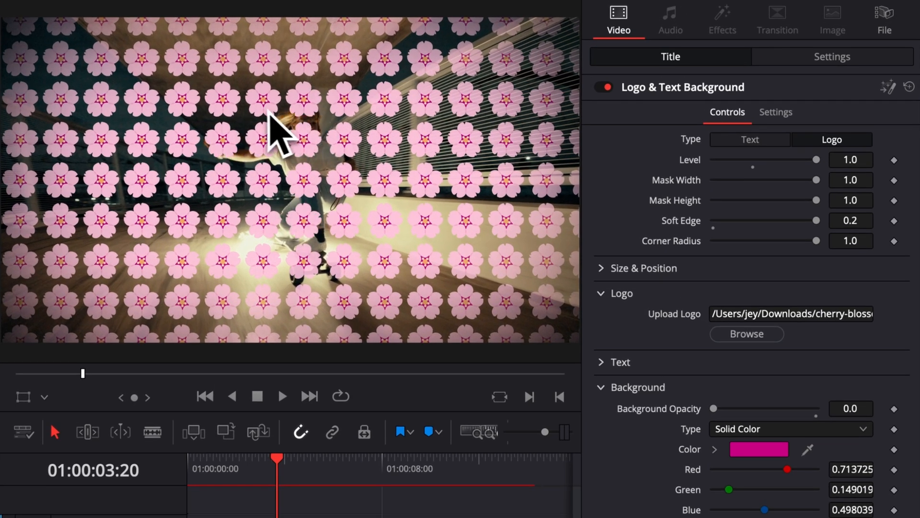
{"action": "mouse_move", "coordinate": [323, 158]}
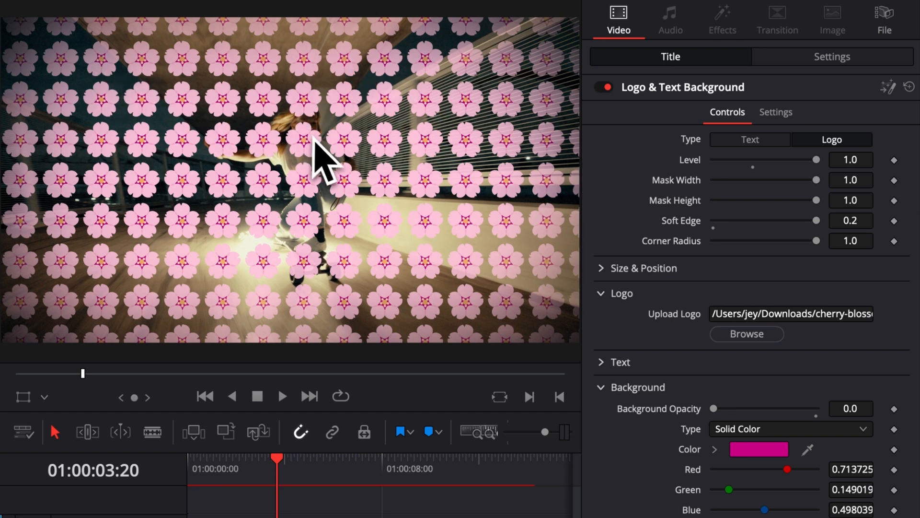
- Set Type to Text so '12' tiles over the footage and play it back from the start
{"action": "left_click", "coordinate": [750, 139]}
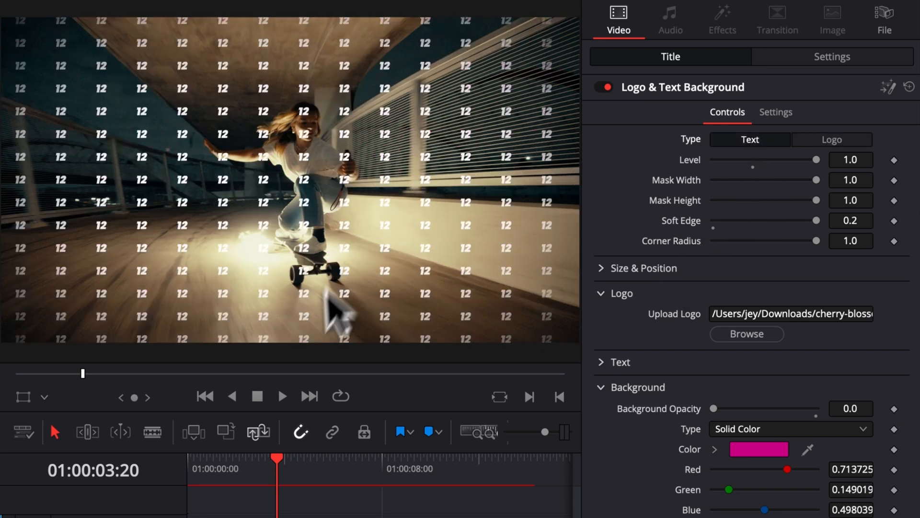
{"action": "left_click", "coordinate": [188, 459]}
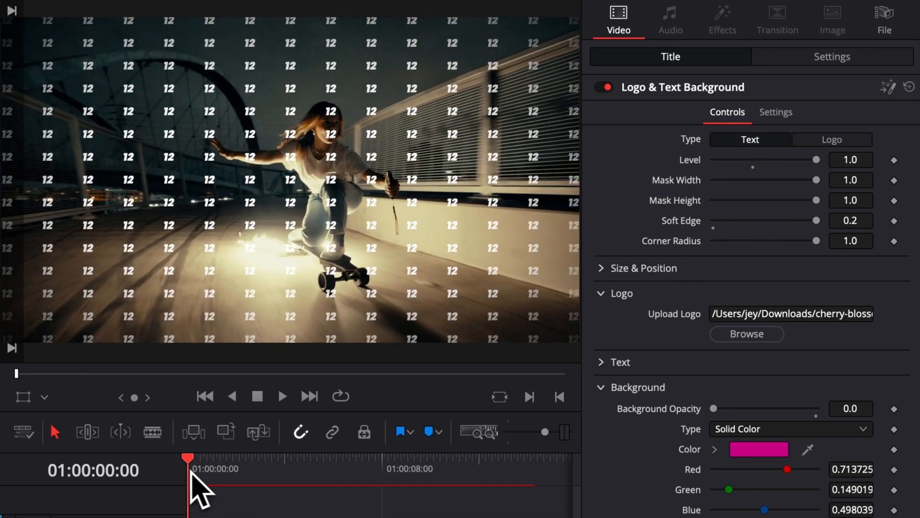
{"action": "left_click", "coordinate": [281, 396]}
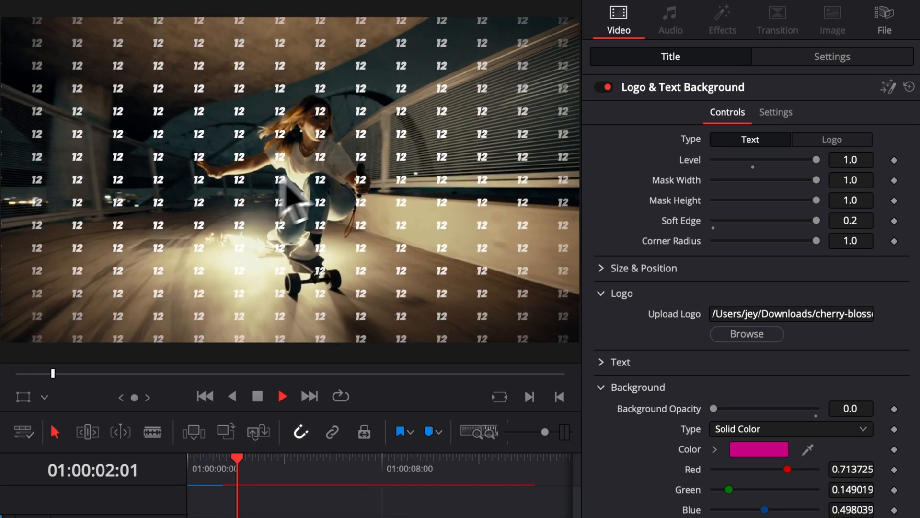
{"action": "left_click", "coordinate": [411, 459]}
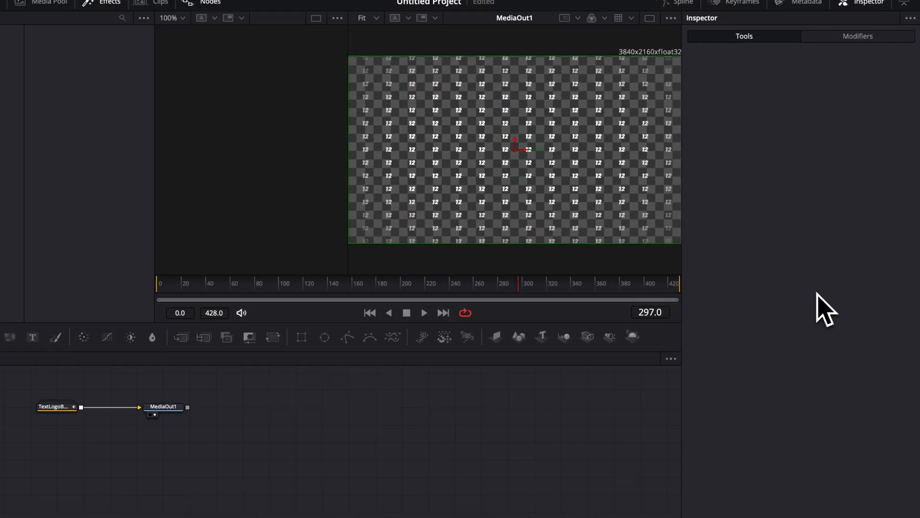
- Switch to the Fusion page to ease the Transform2 displacement spline
{"action": "left_click", "coordinate": [108, 4]}
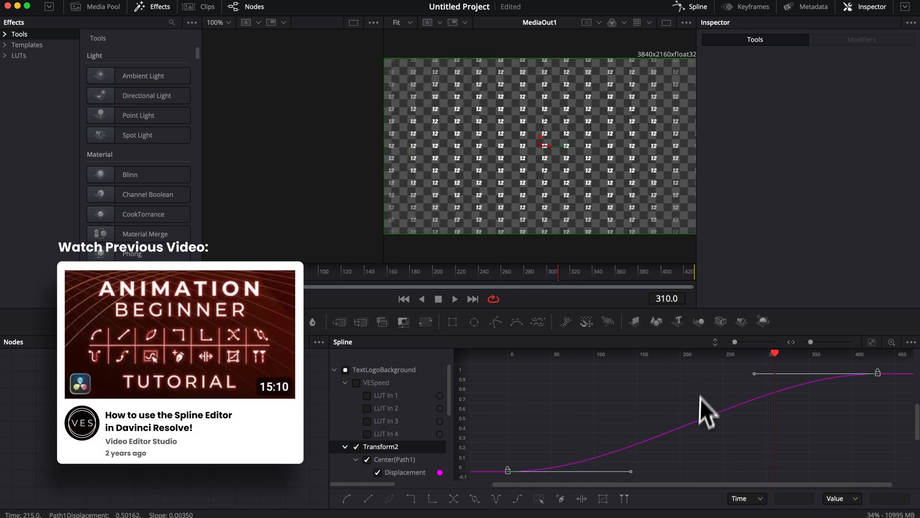
{"action": "mouse_move", "coordinate": [686, 449]}
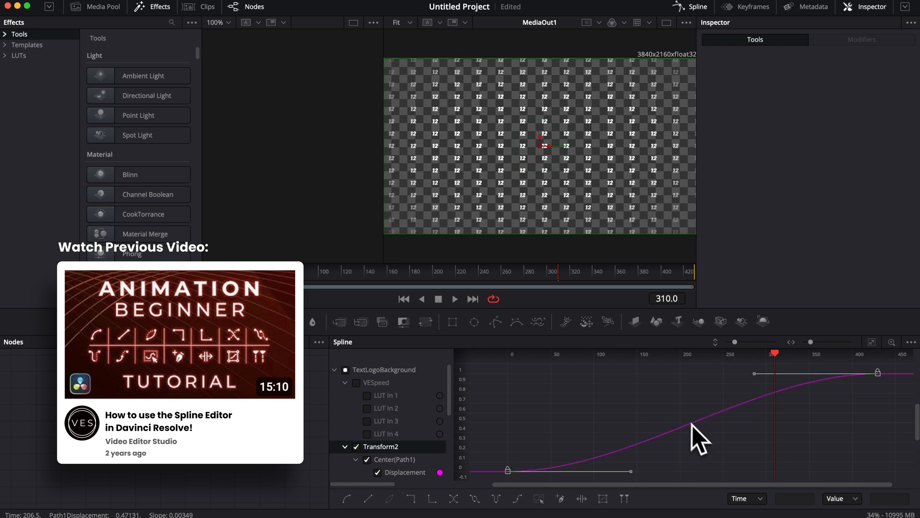
{"action": "mouse_move", "coordinate": [669, 438]}
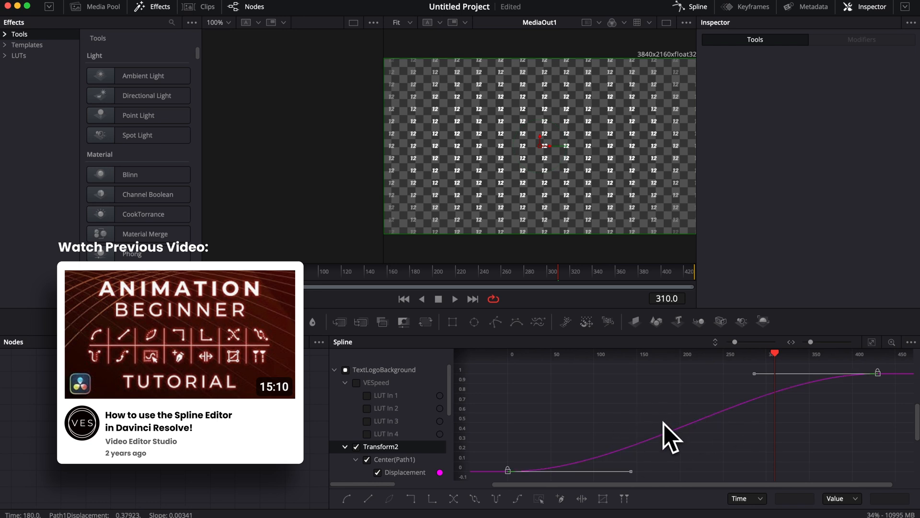